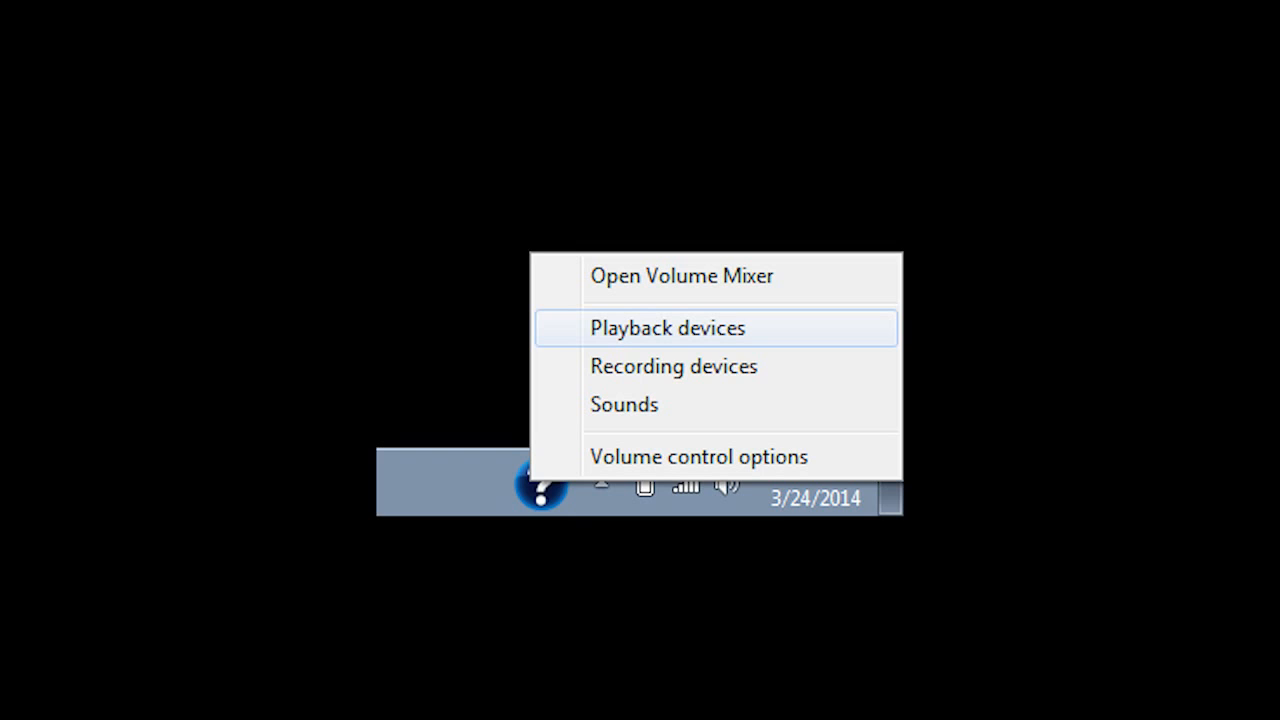
- Open Playback devices from the taskbar speaker icon to list Speakers and Headphones
{"action": "left_click", "coordinate": [665, 327]}
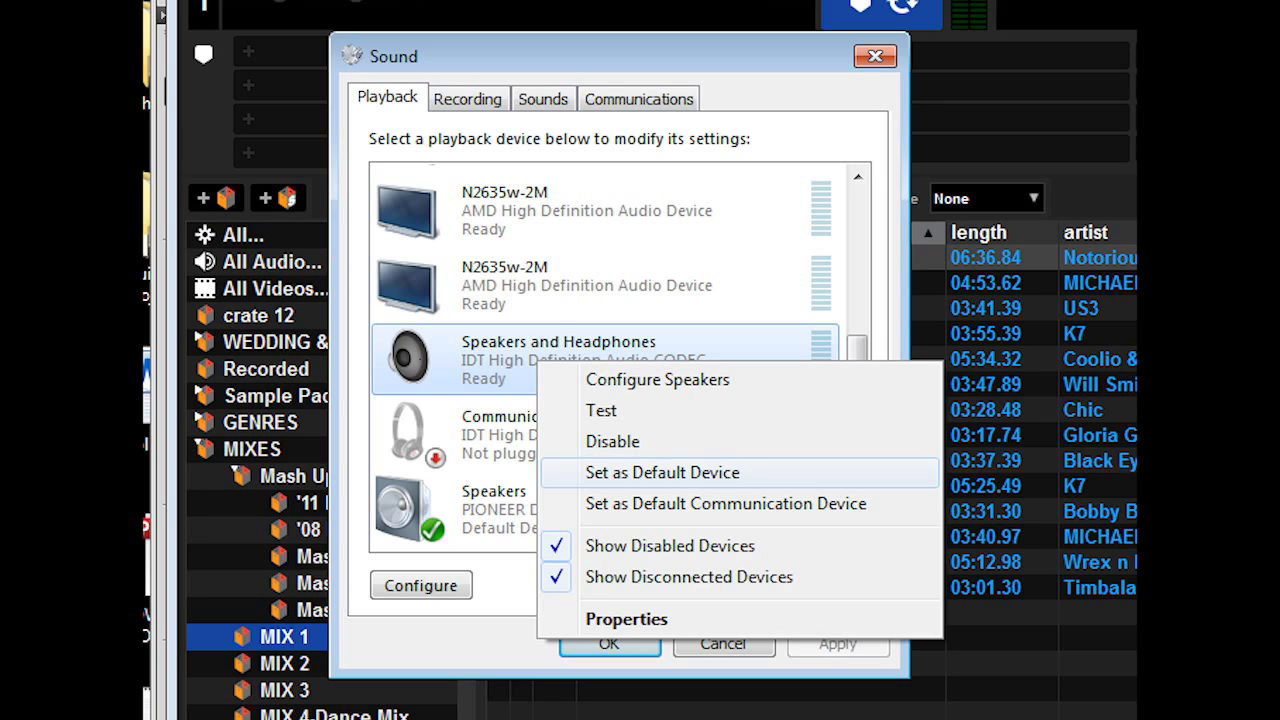